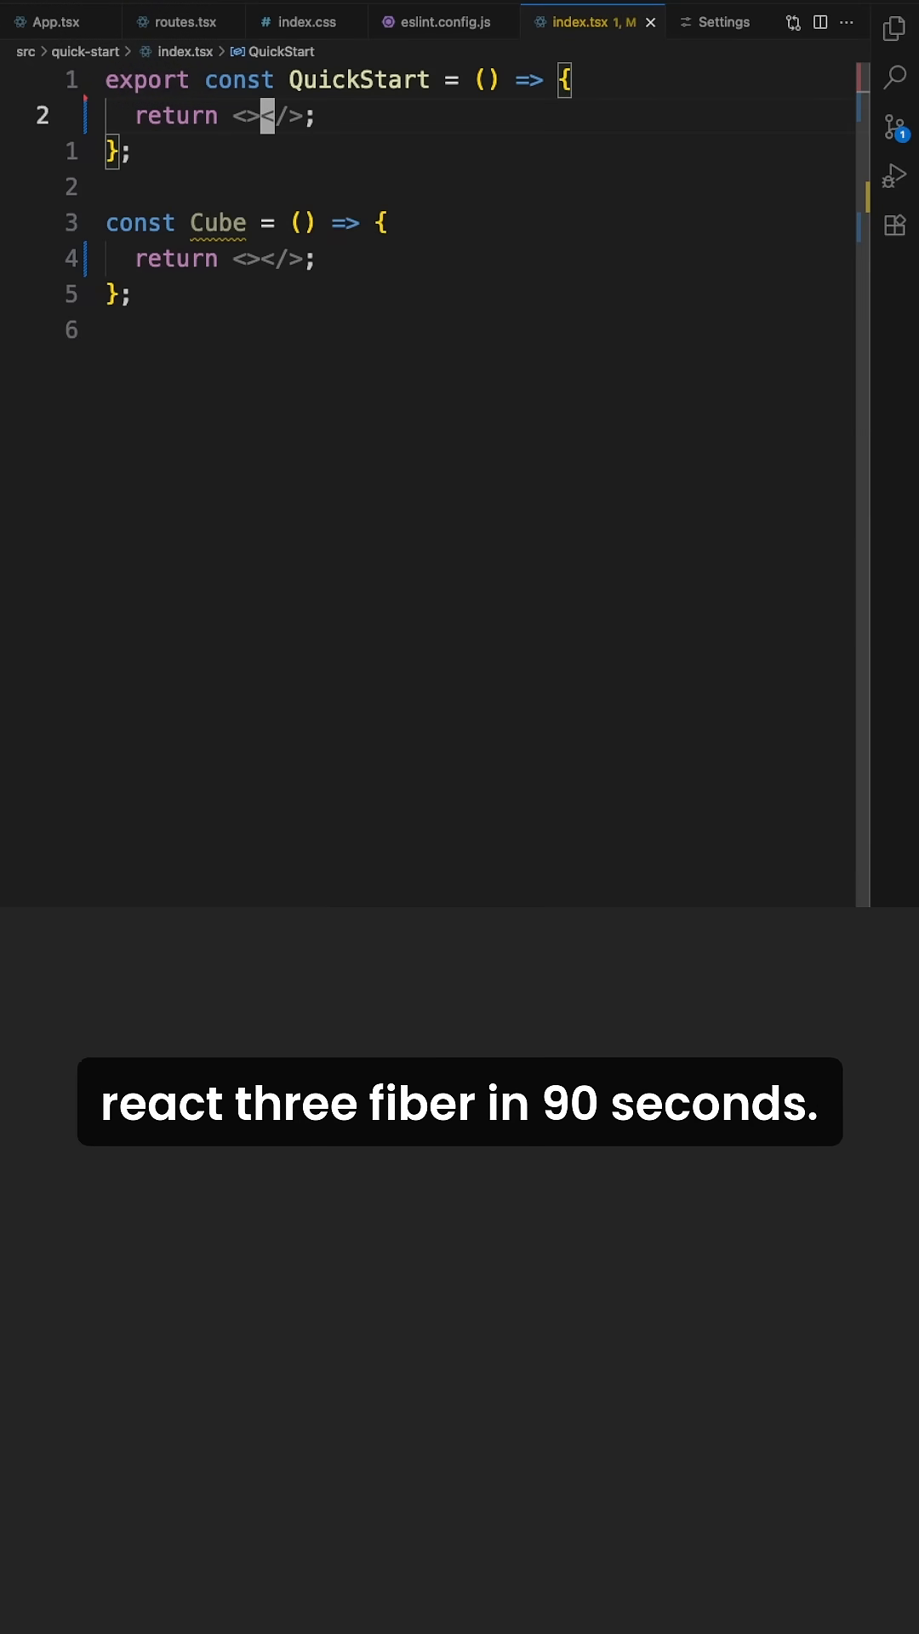
type("Canvas")
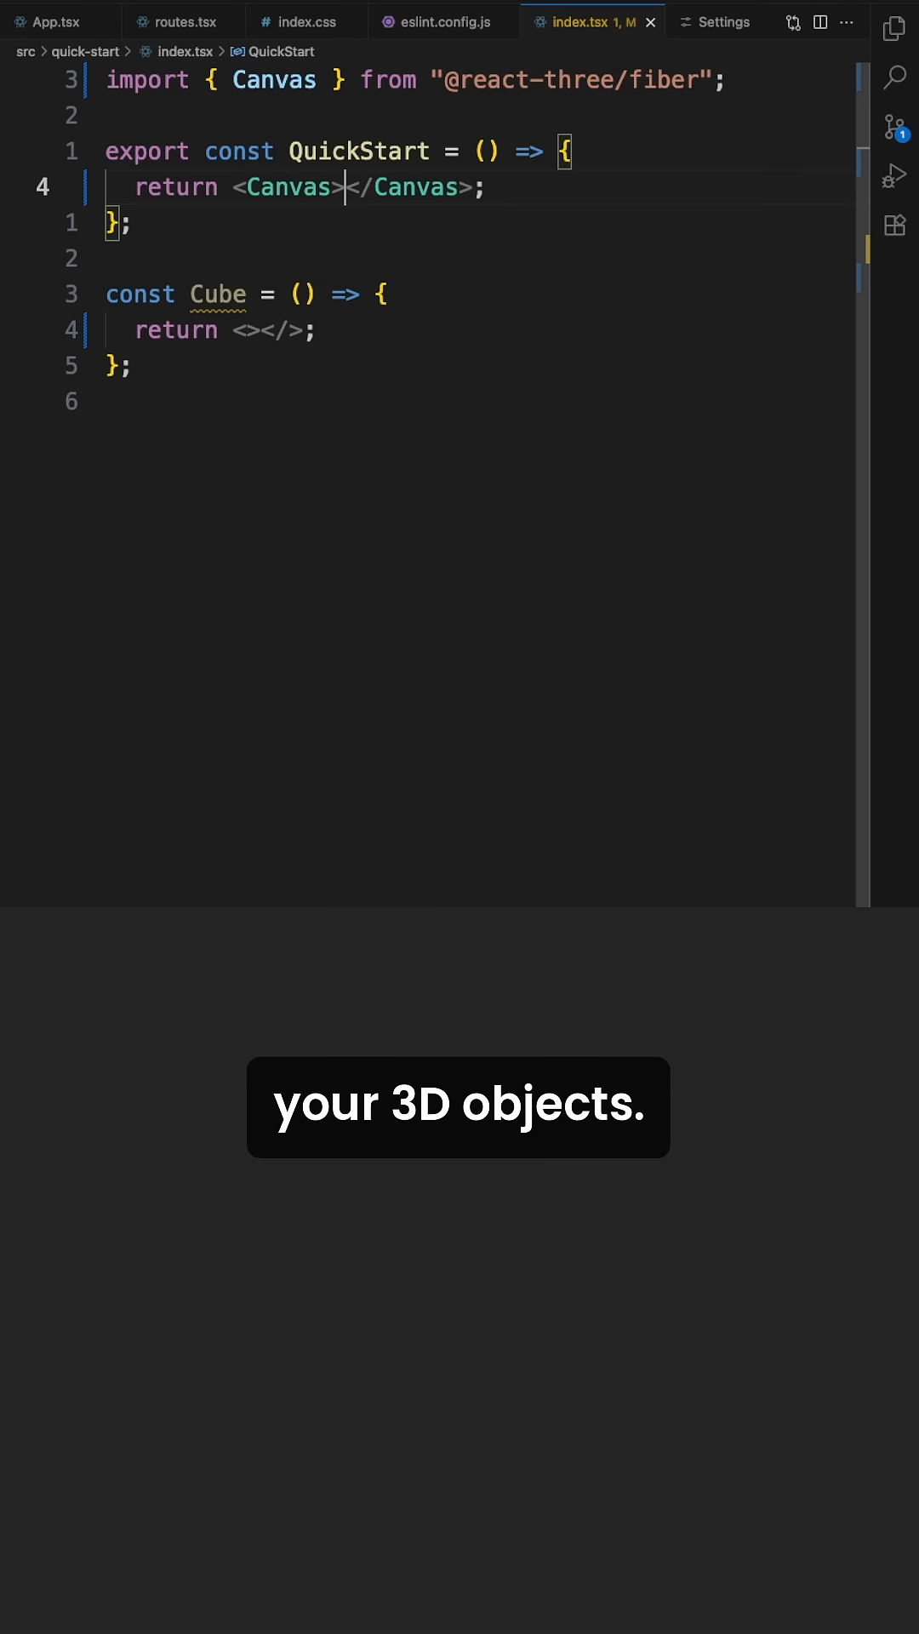
type("<Cube/>")
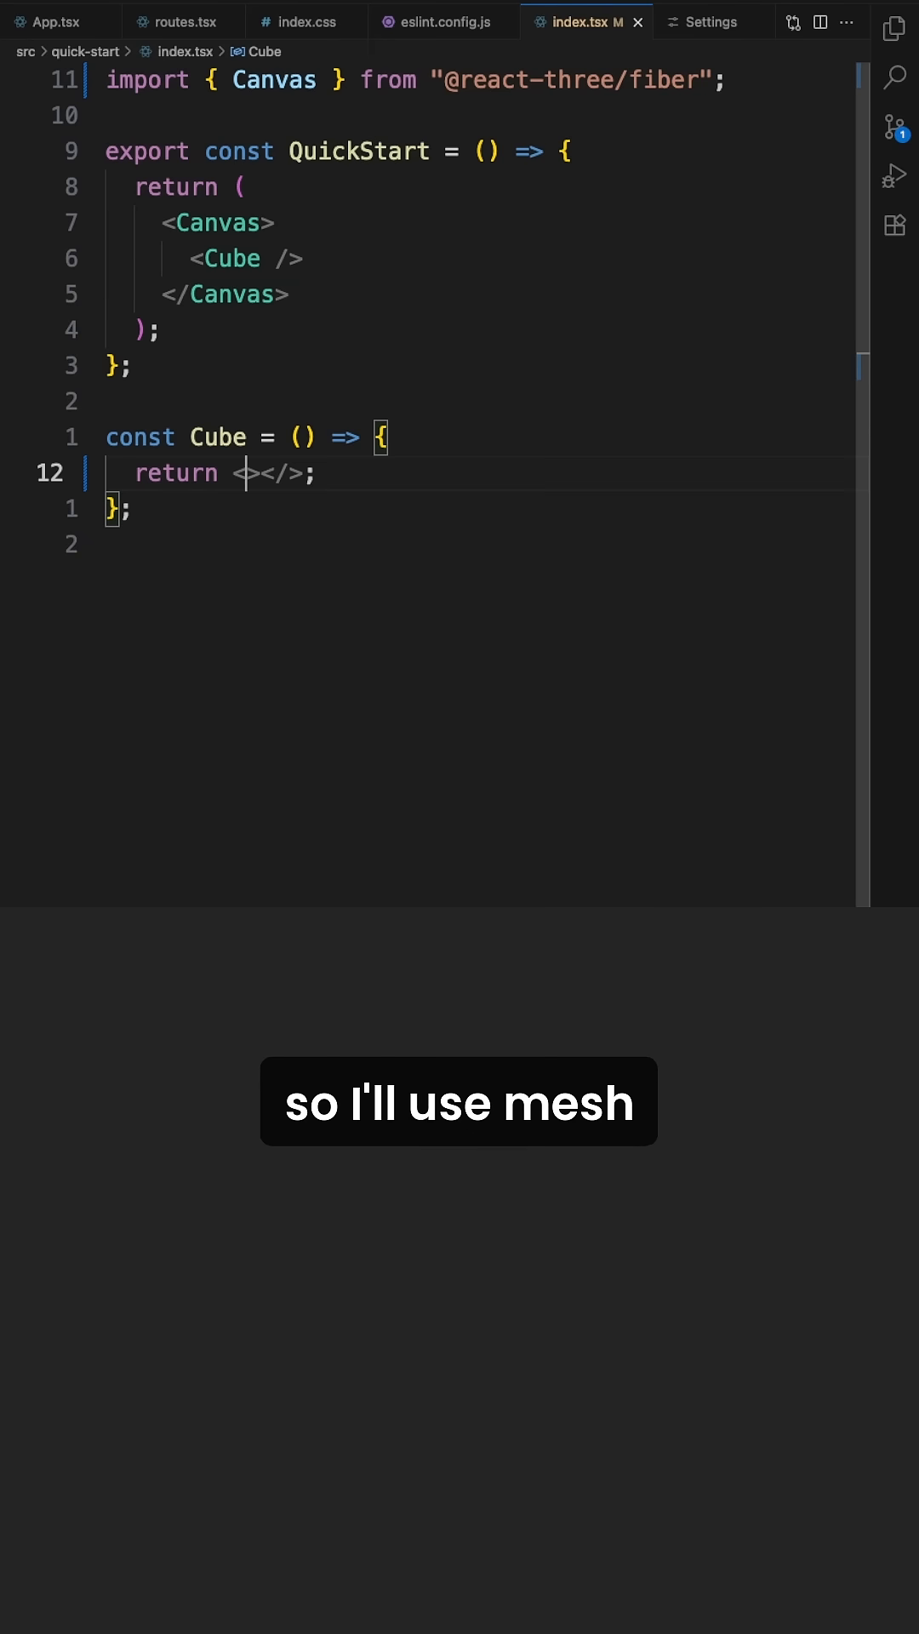
type("mesh")
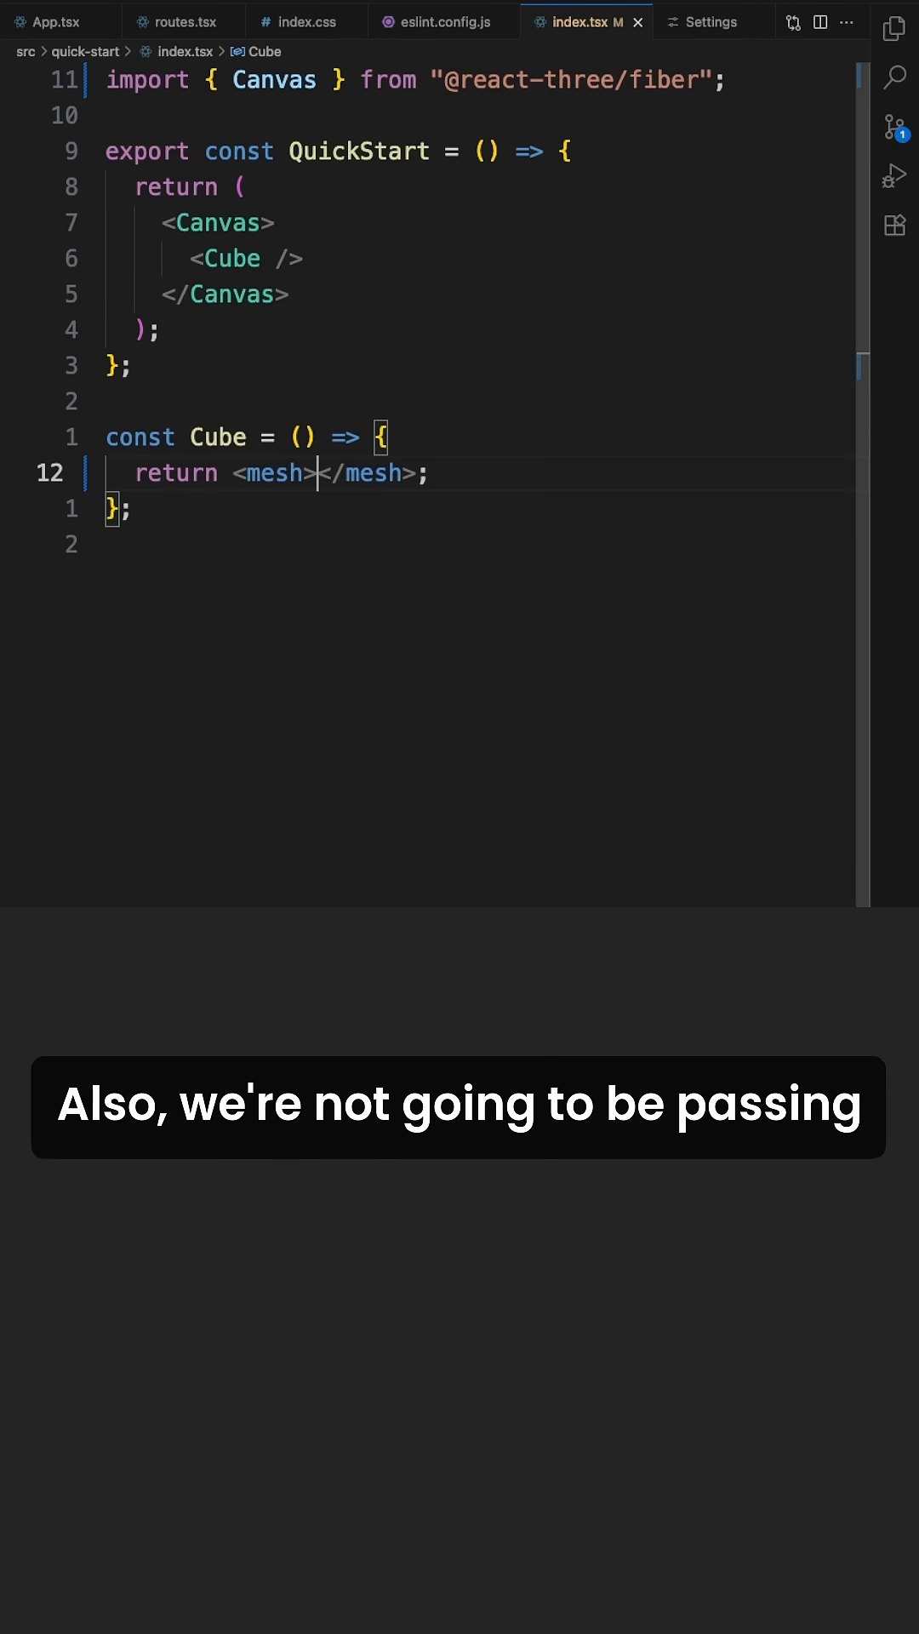
type("<")
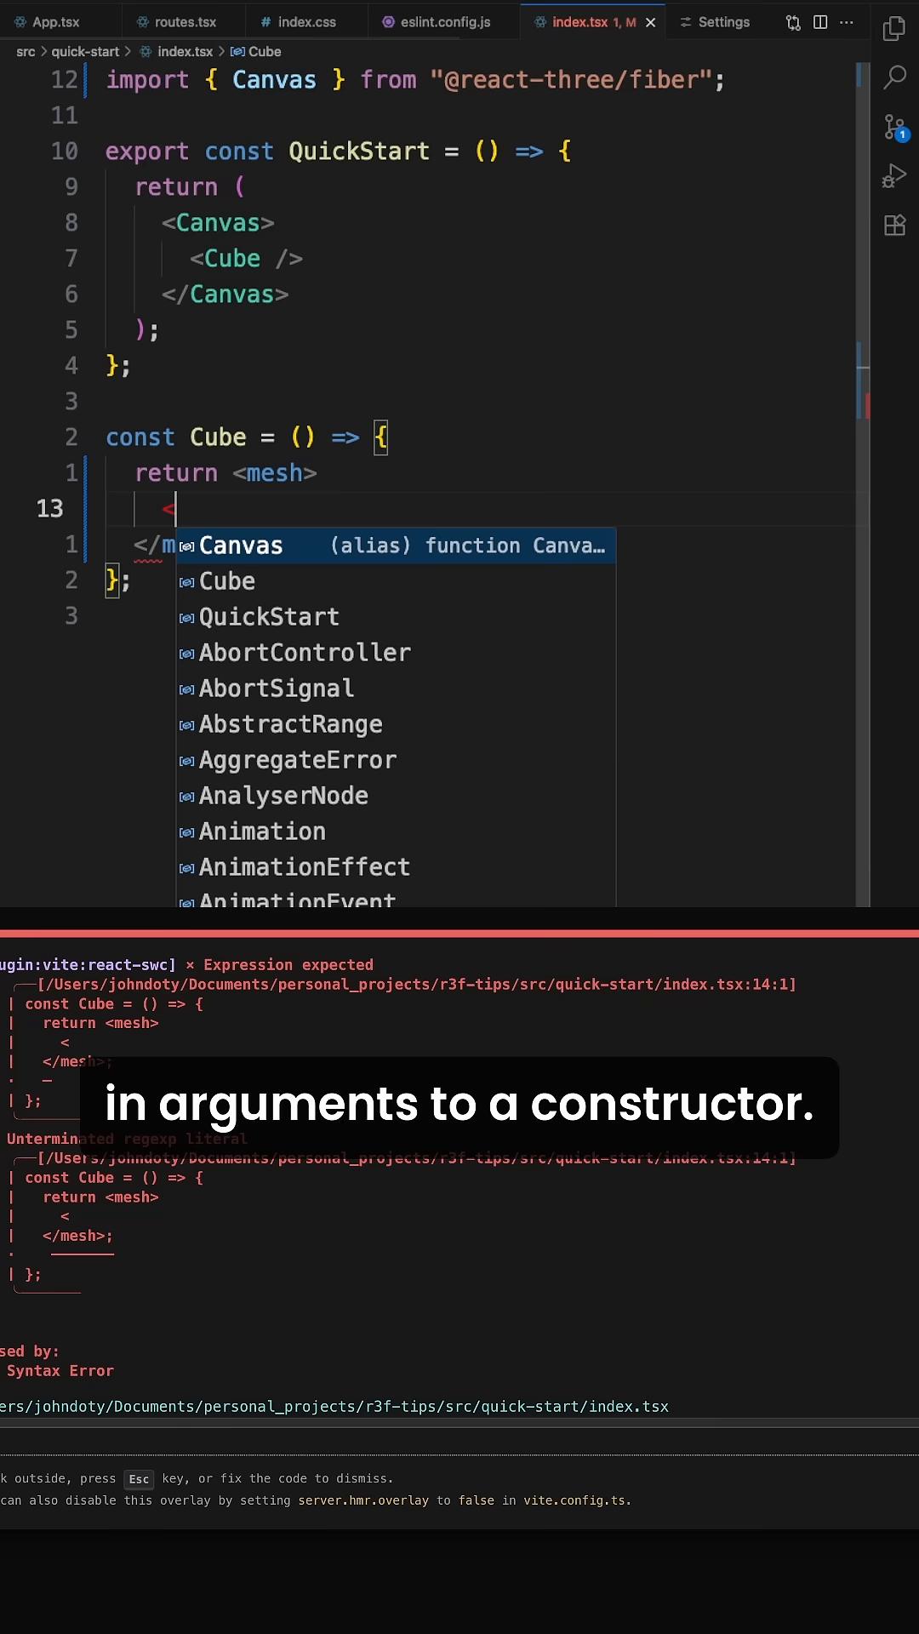
type("boxGeometry />")
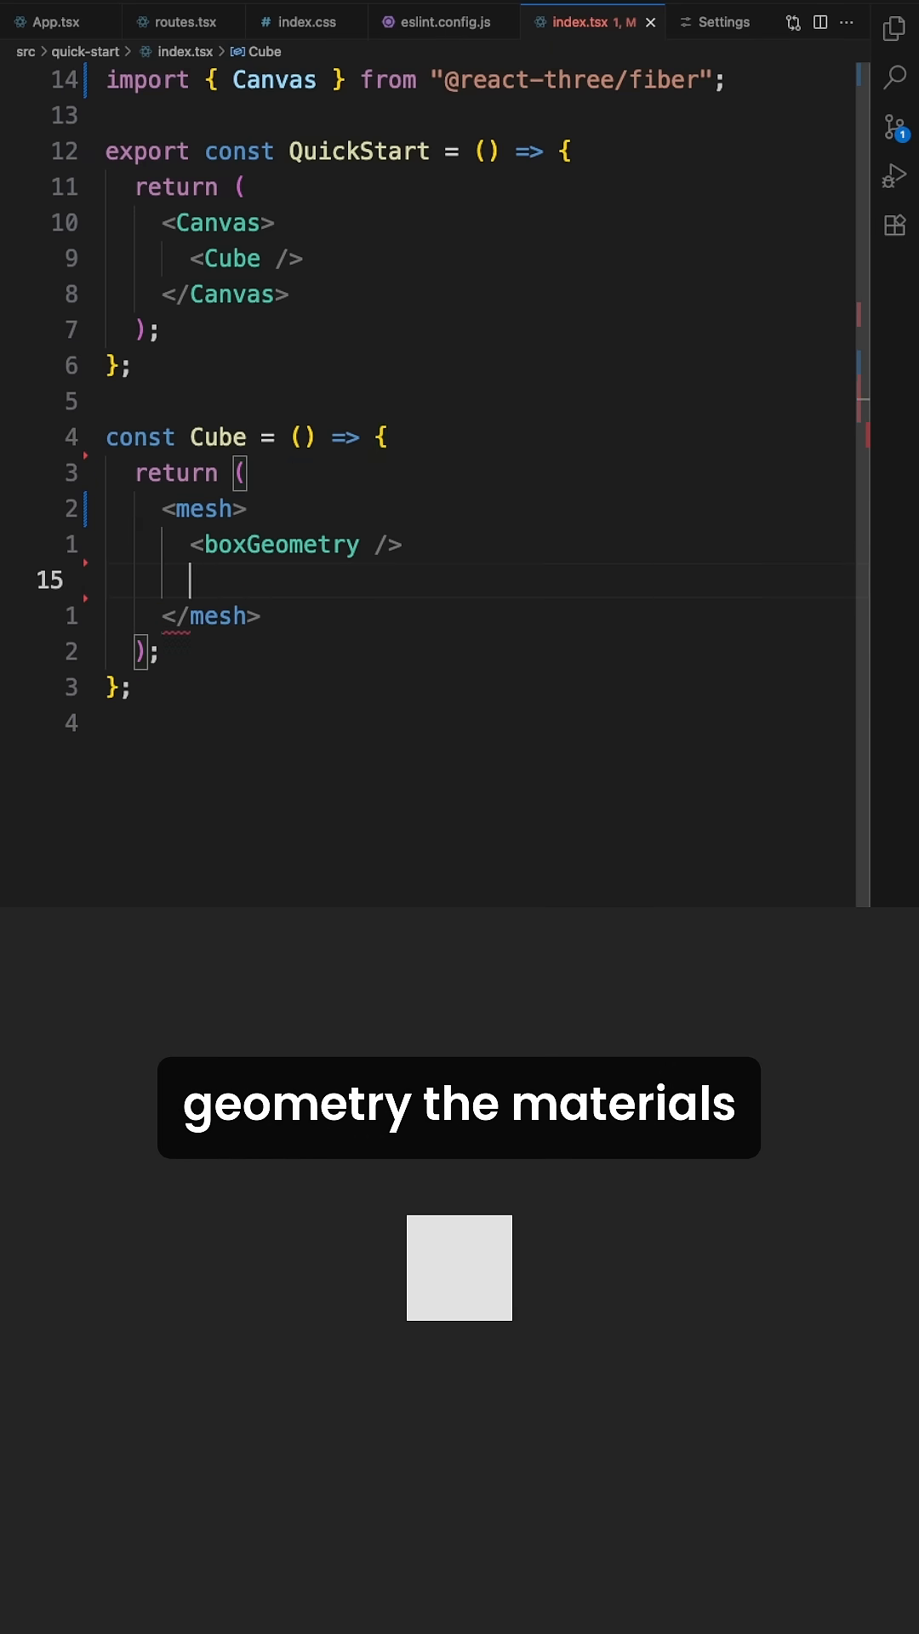
type("<meshnormalMaterial />")
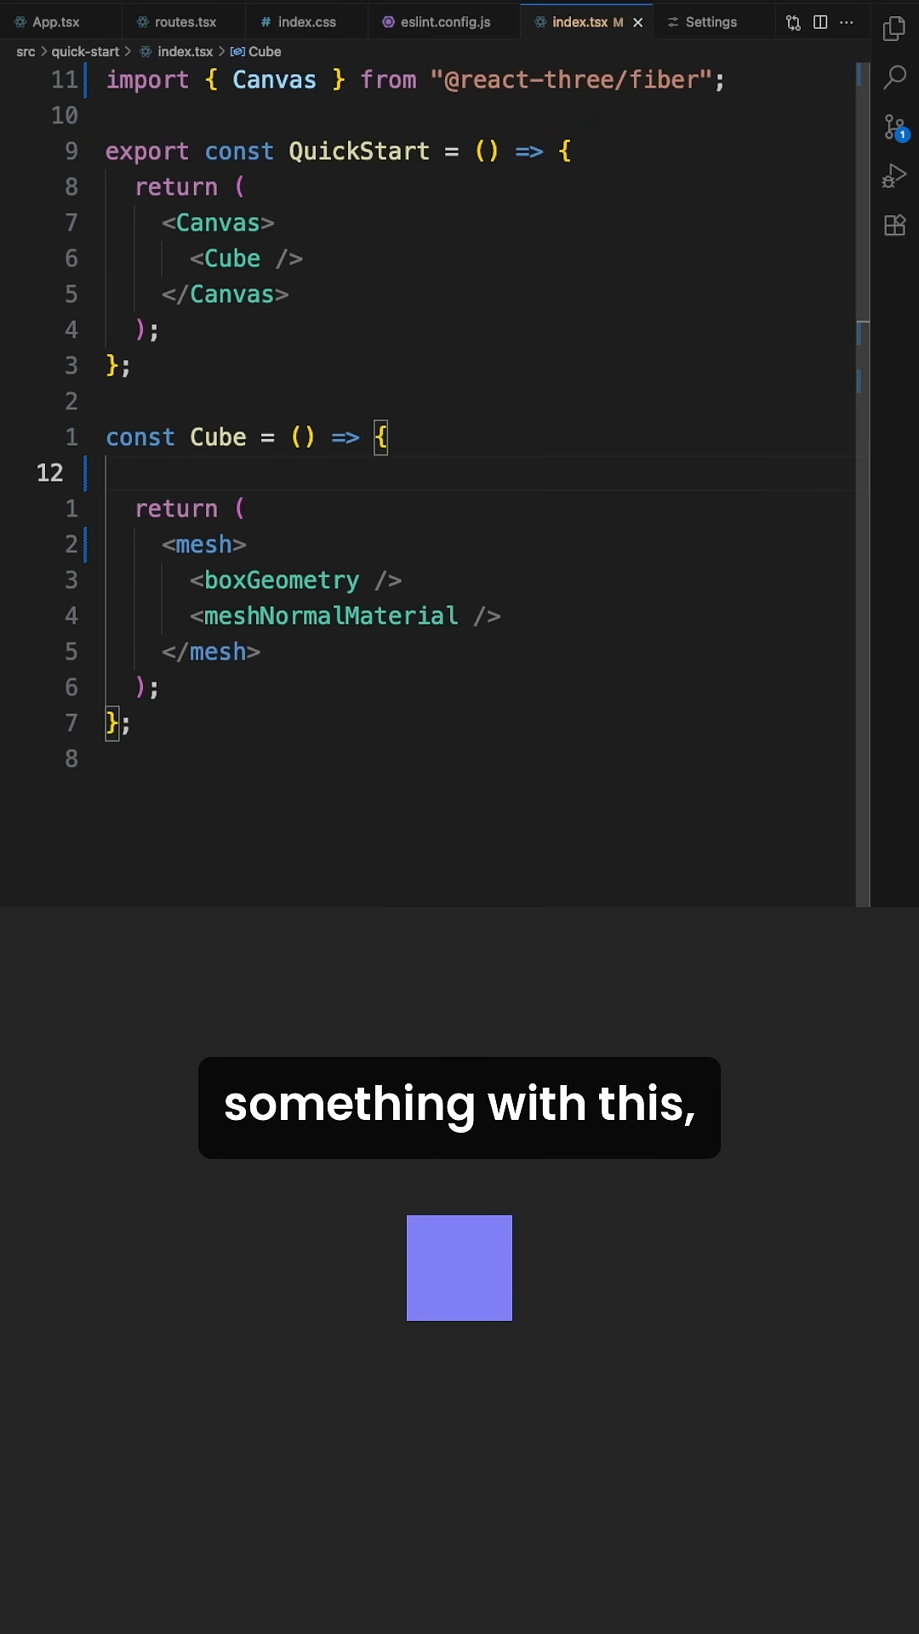
type("const")
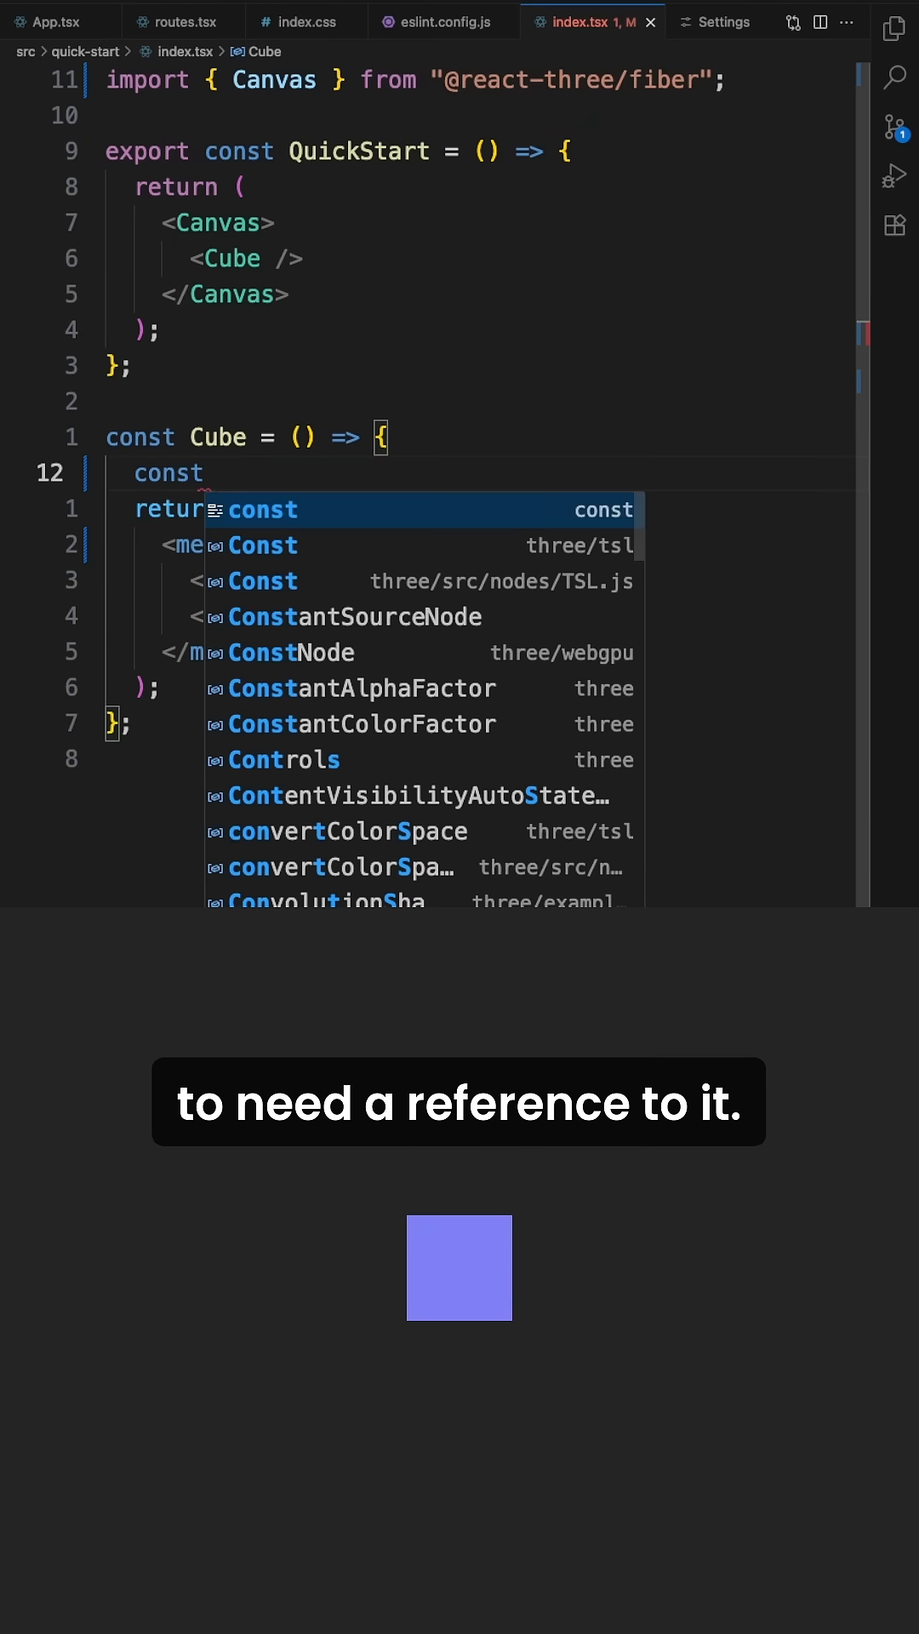
type("meshRef =")
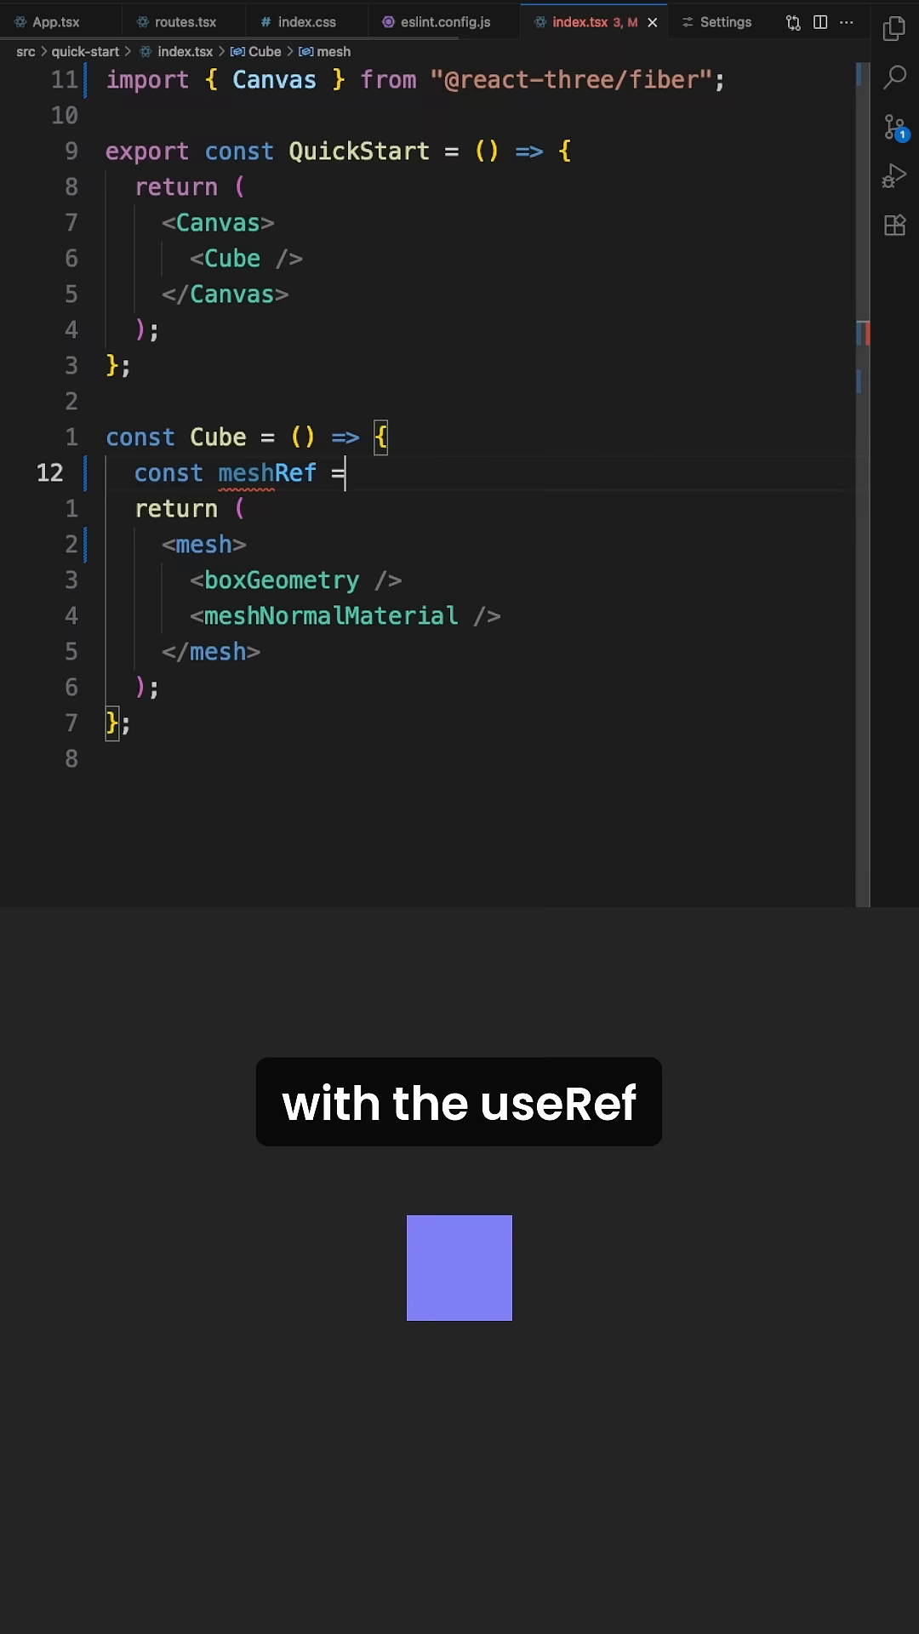
type("useRef")
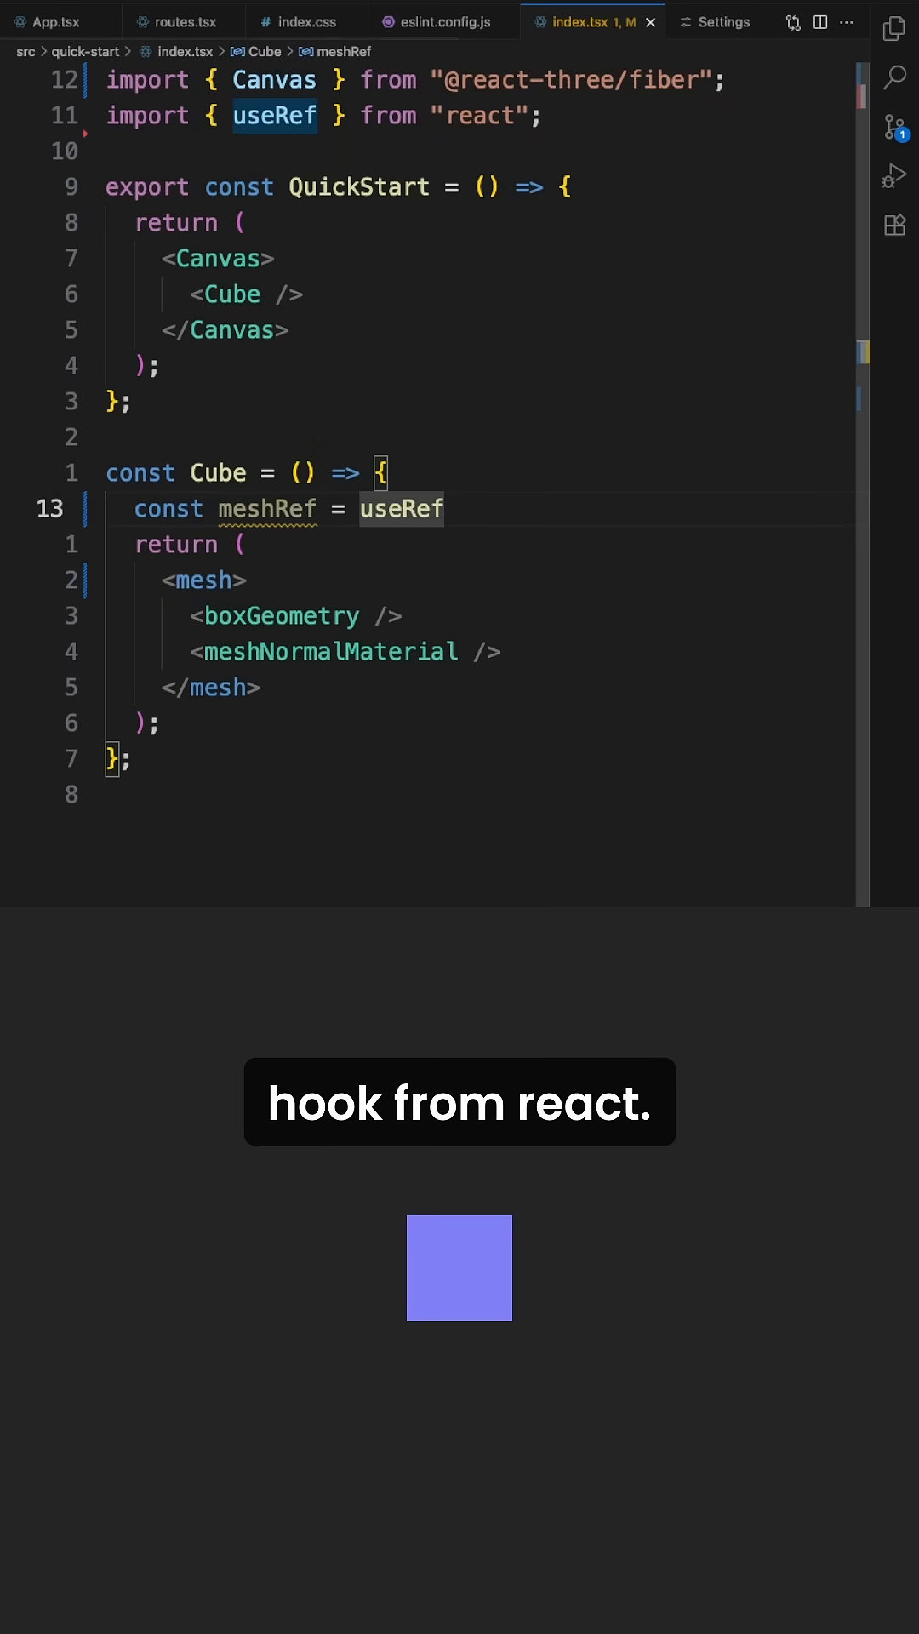
type("<Mesh.")
left_click(208, 580)
type(" ref")
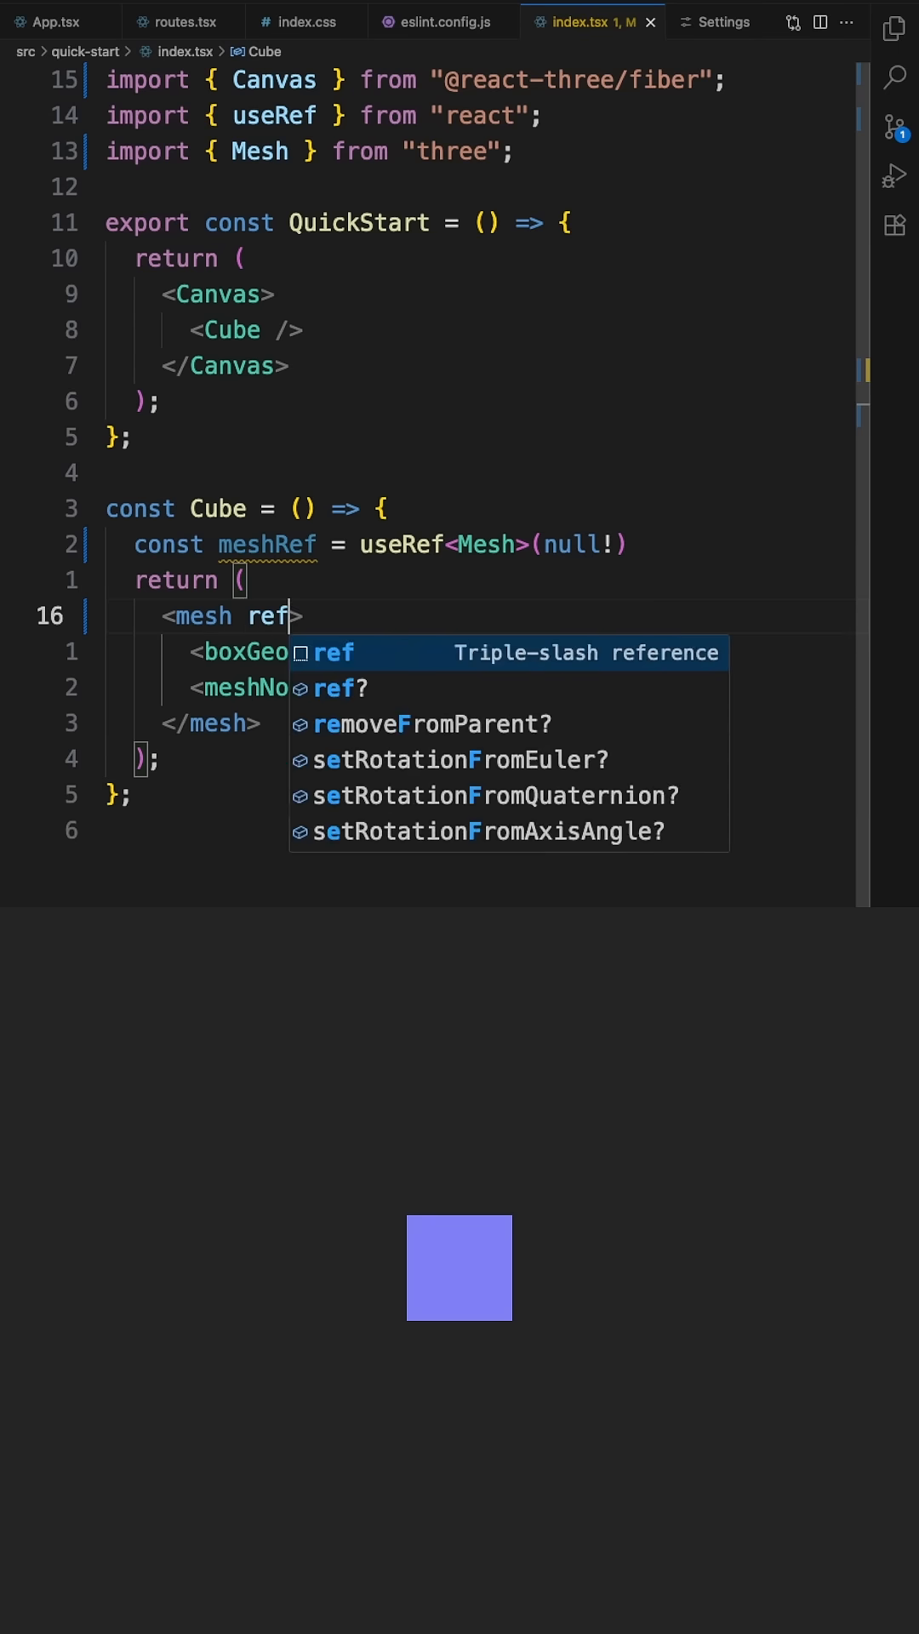
type("={meshref}")
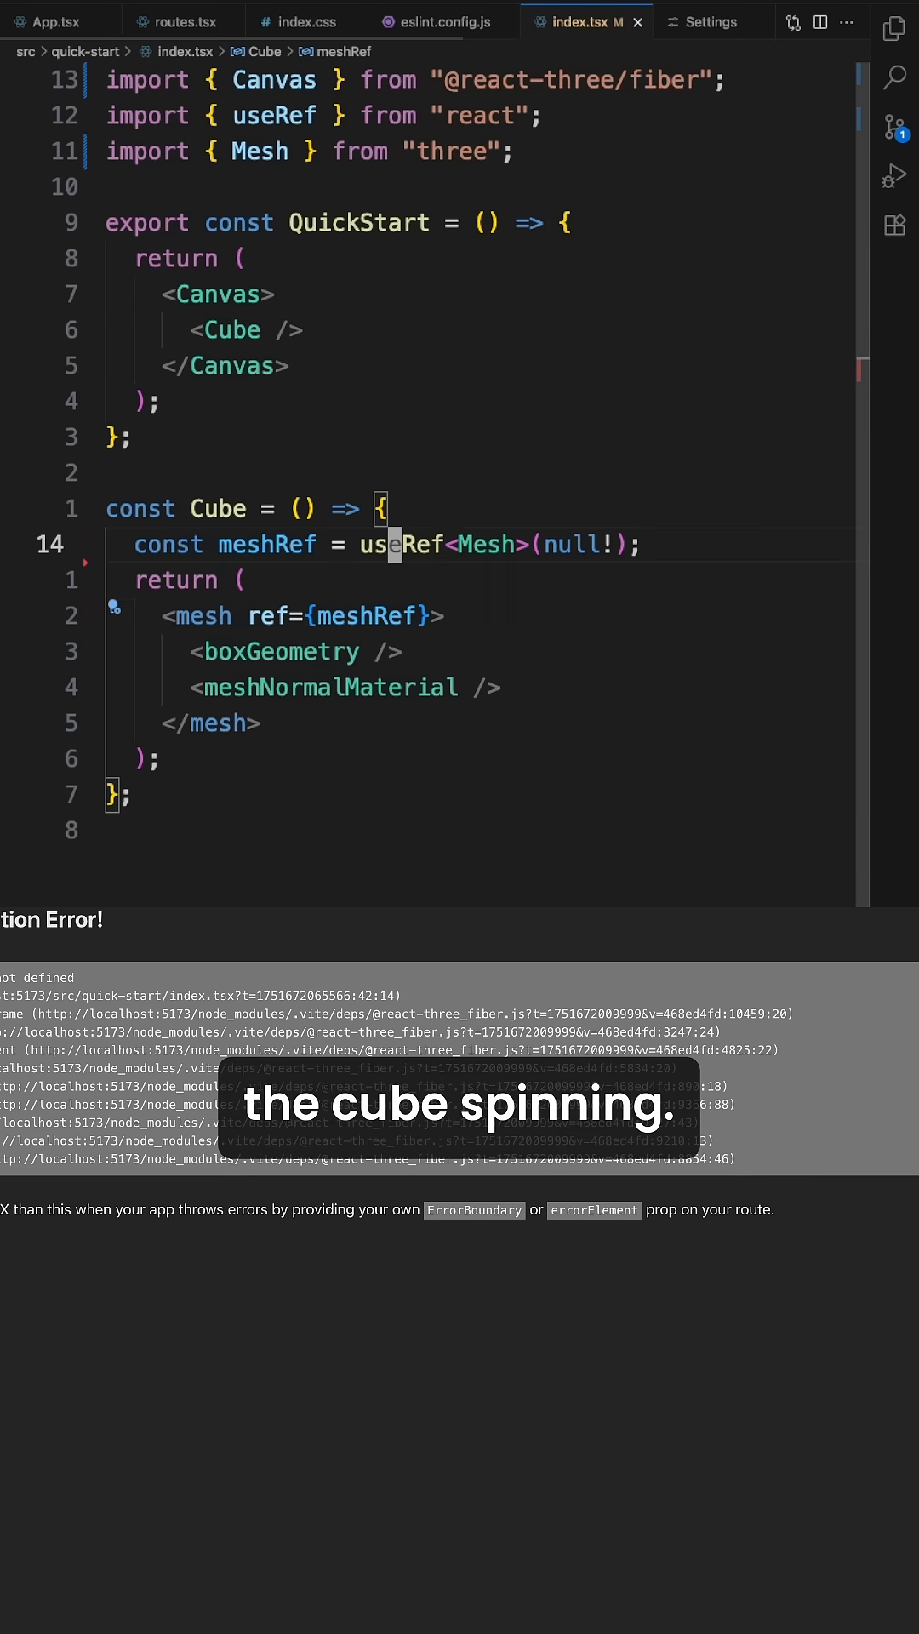
type("use")
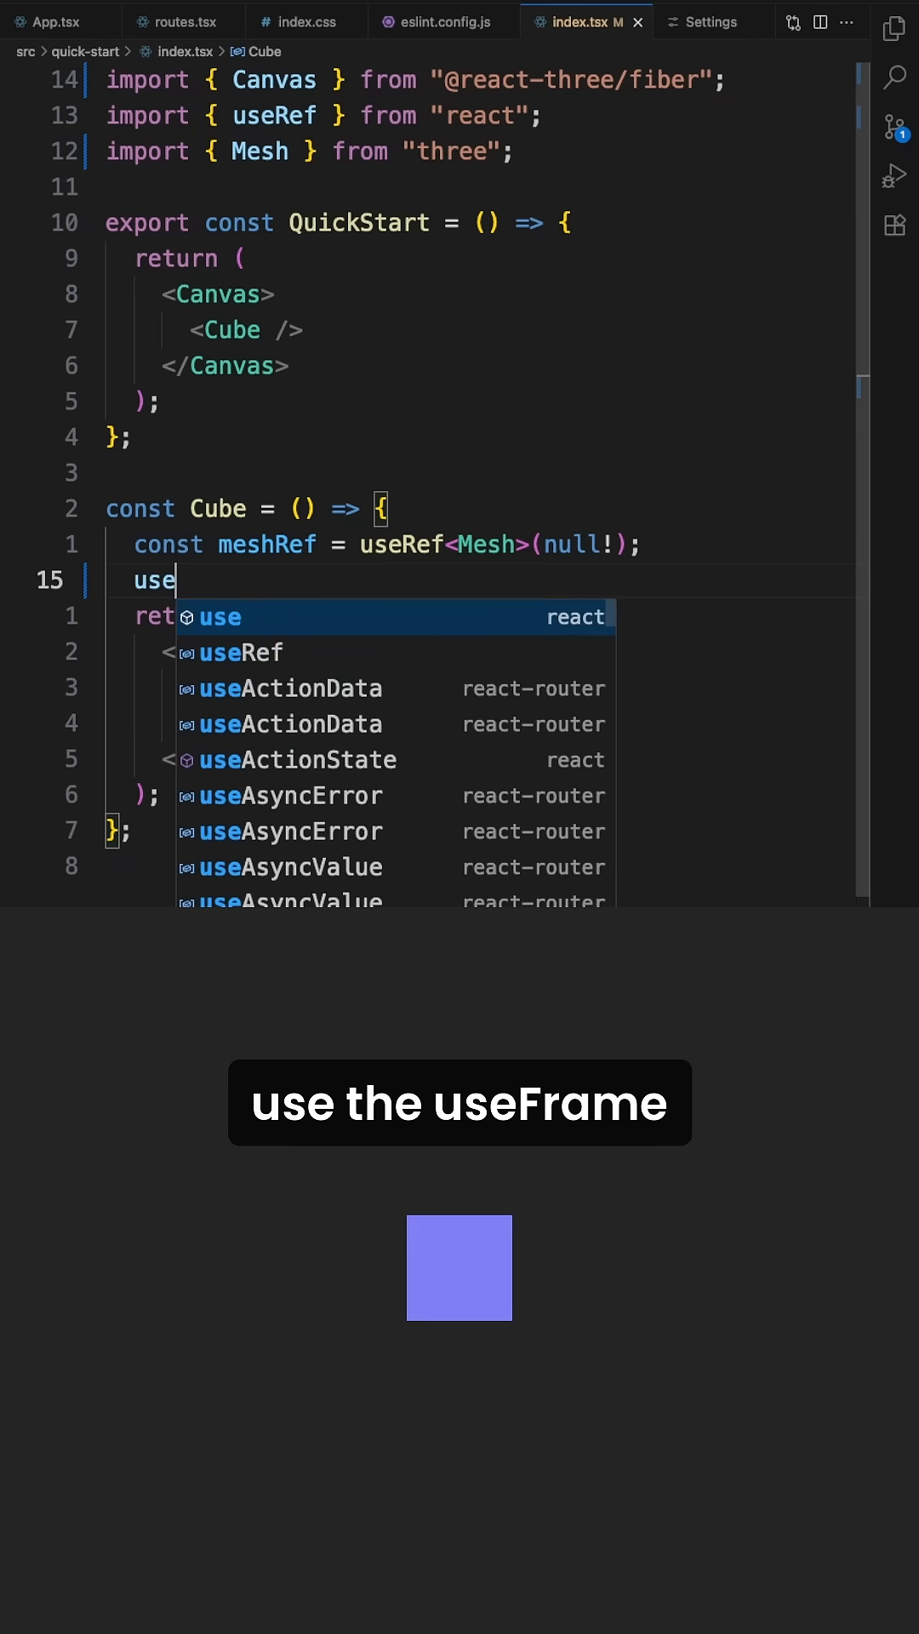
type("Frame((")
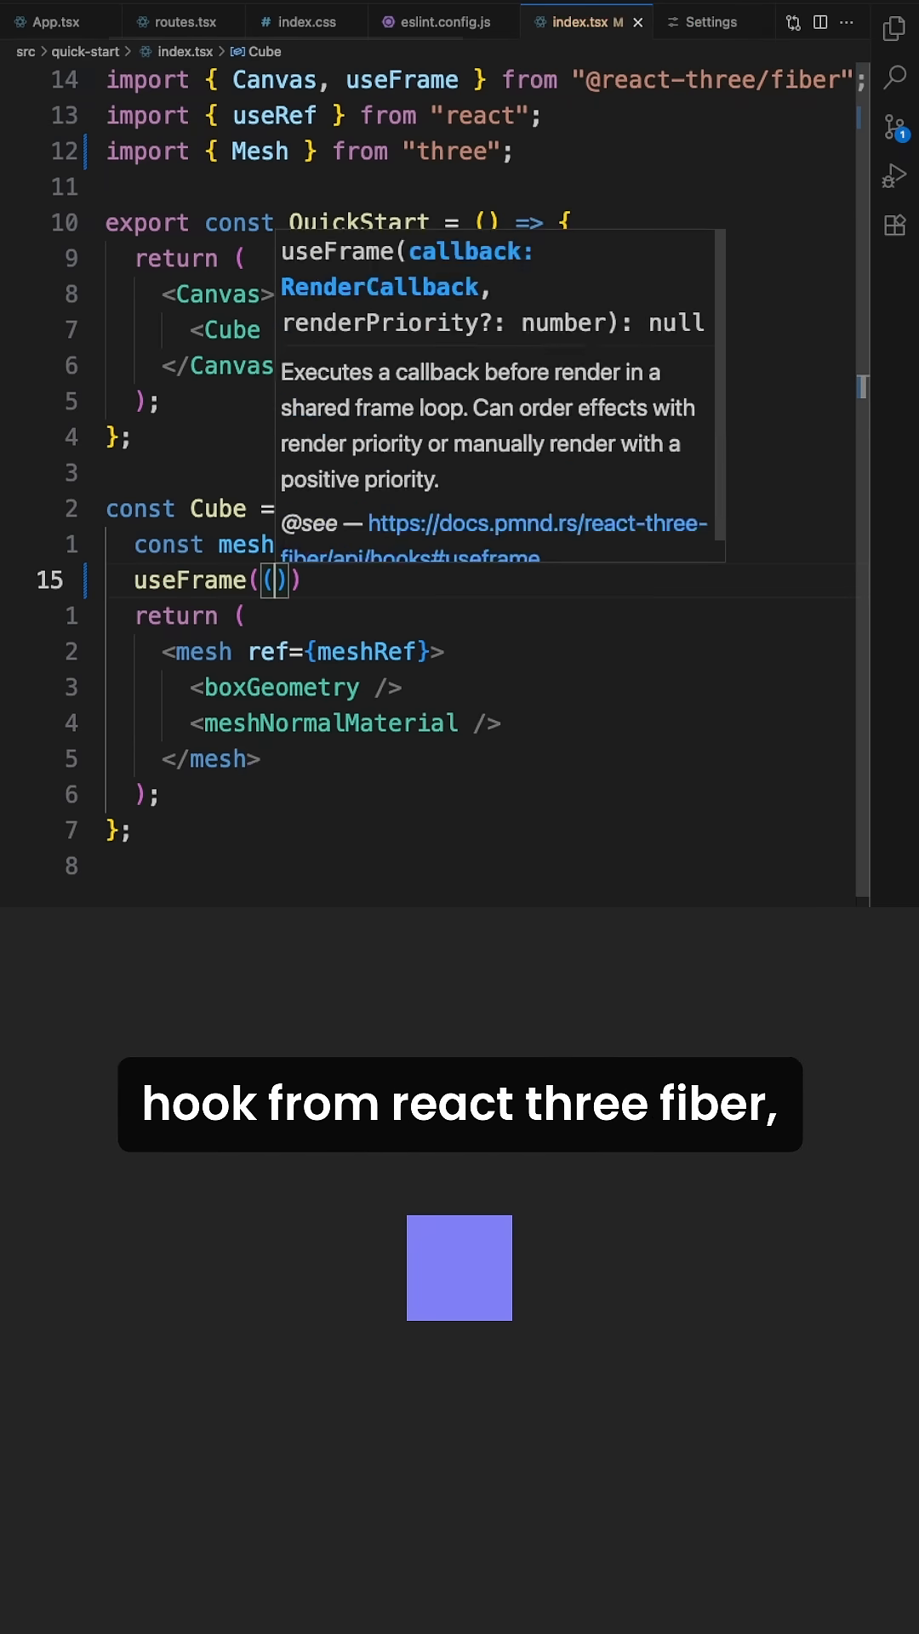
type("_,")
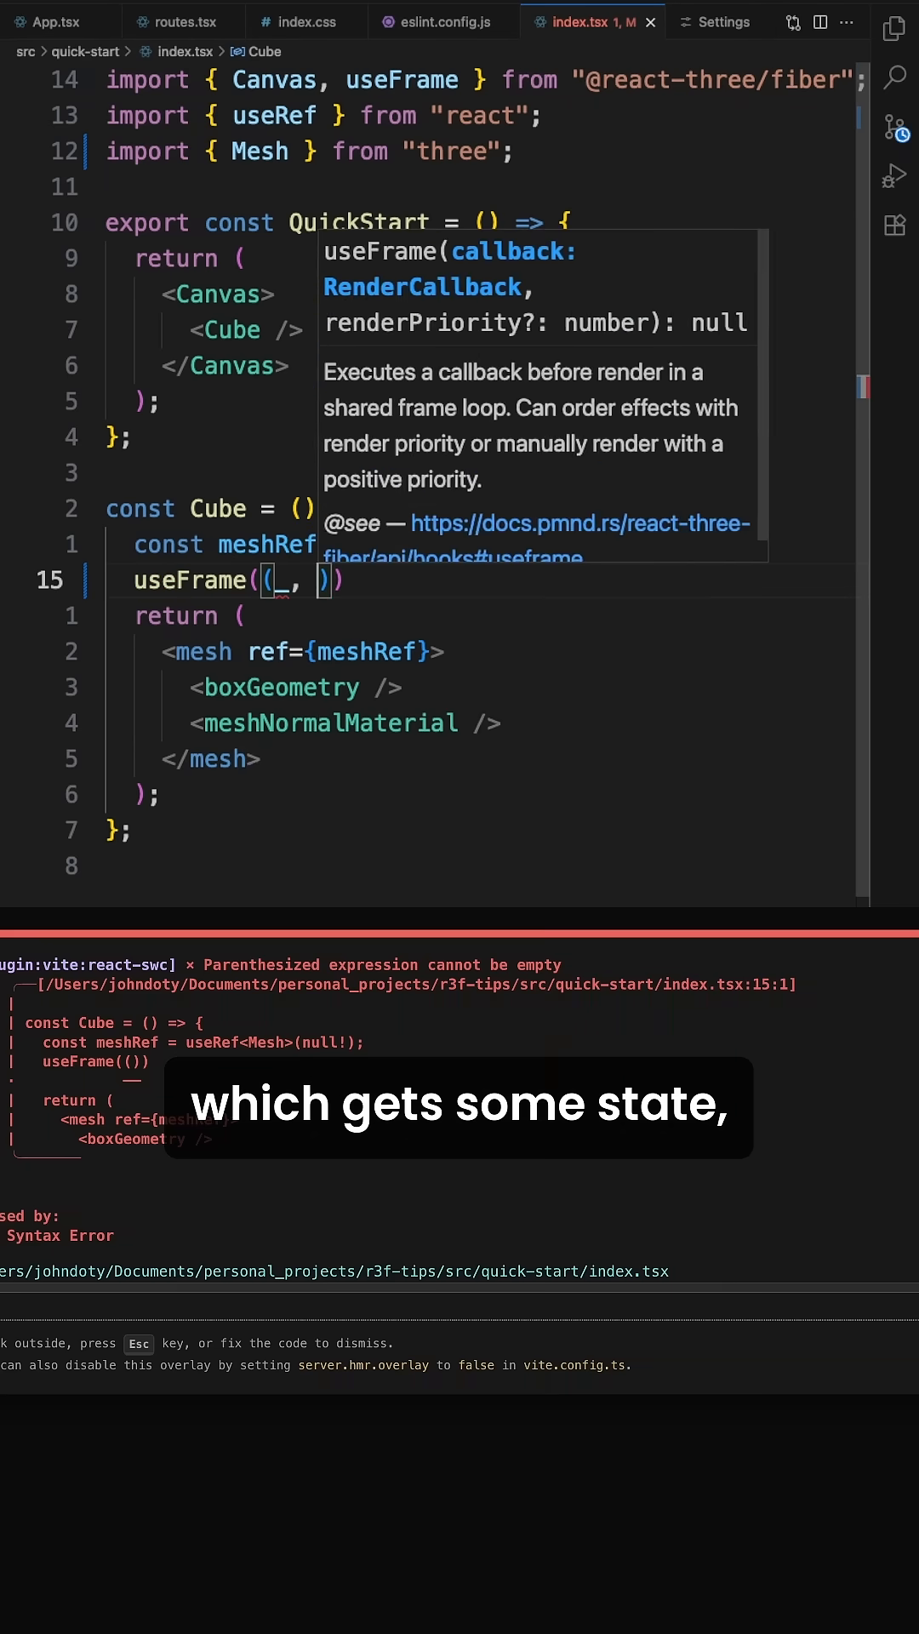
type("delta) => {")
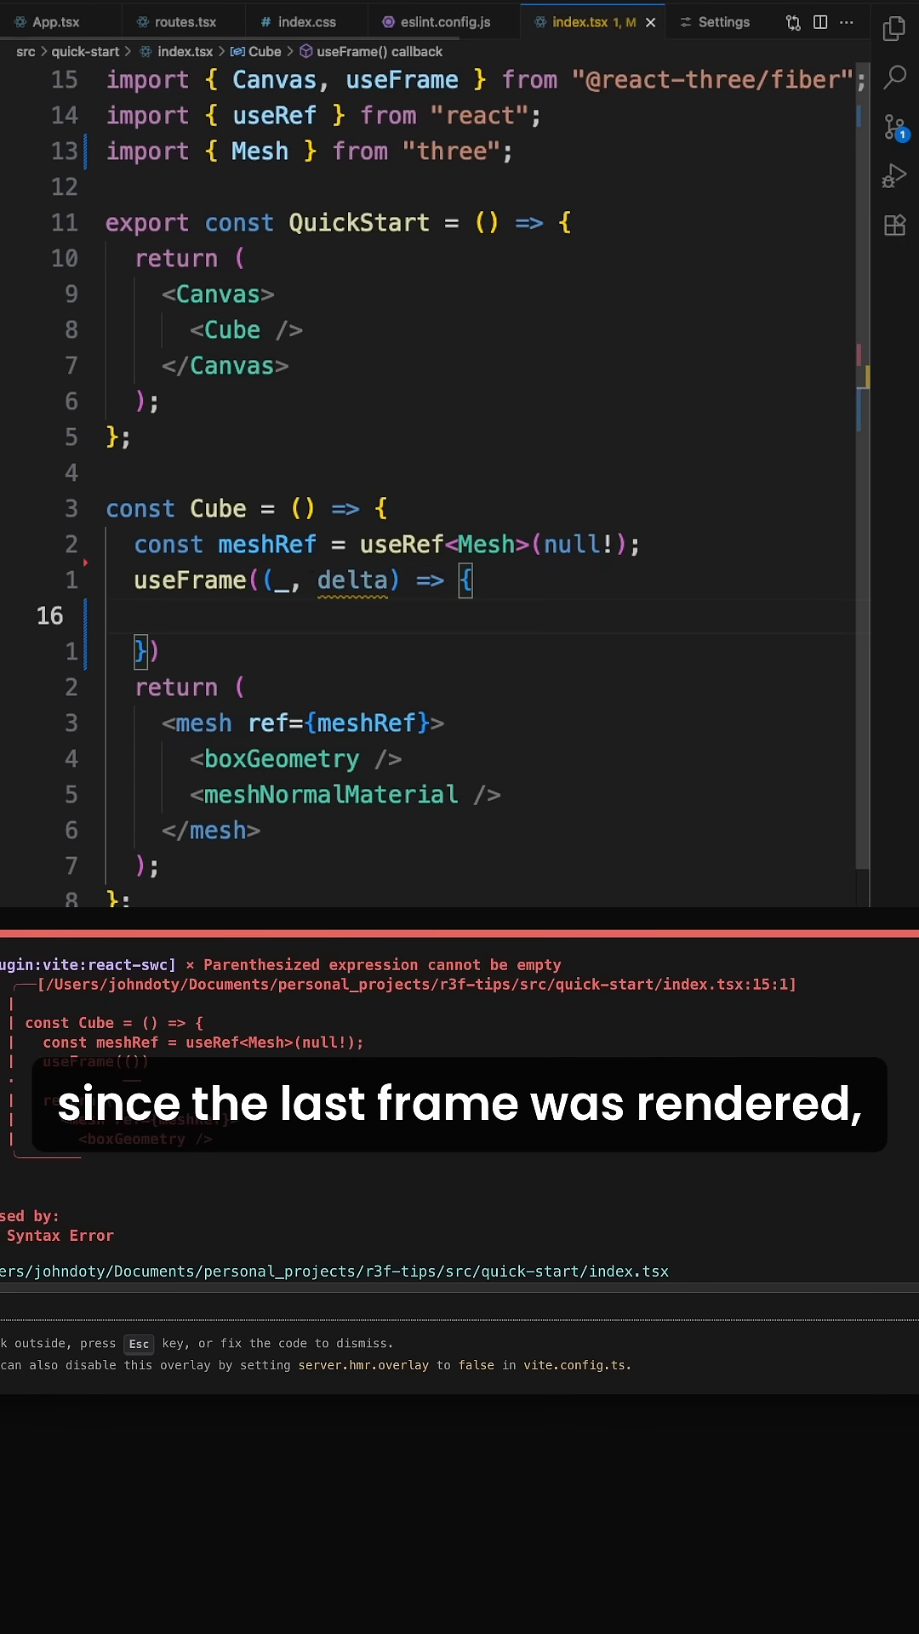
type("mesh")
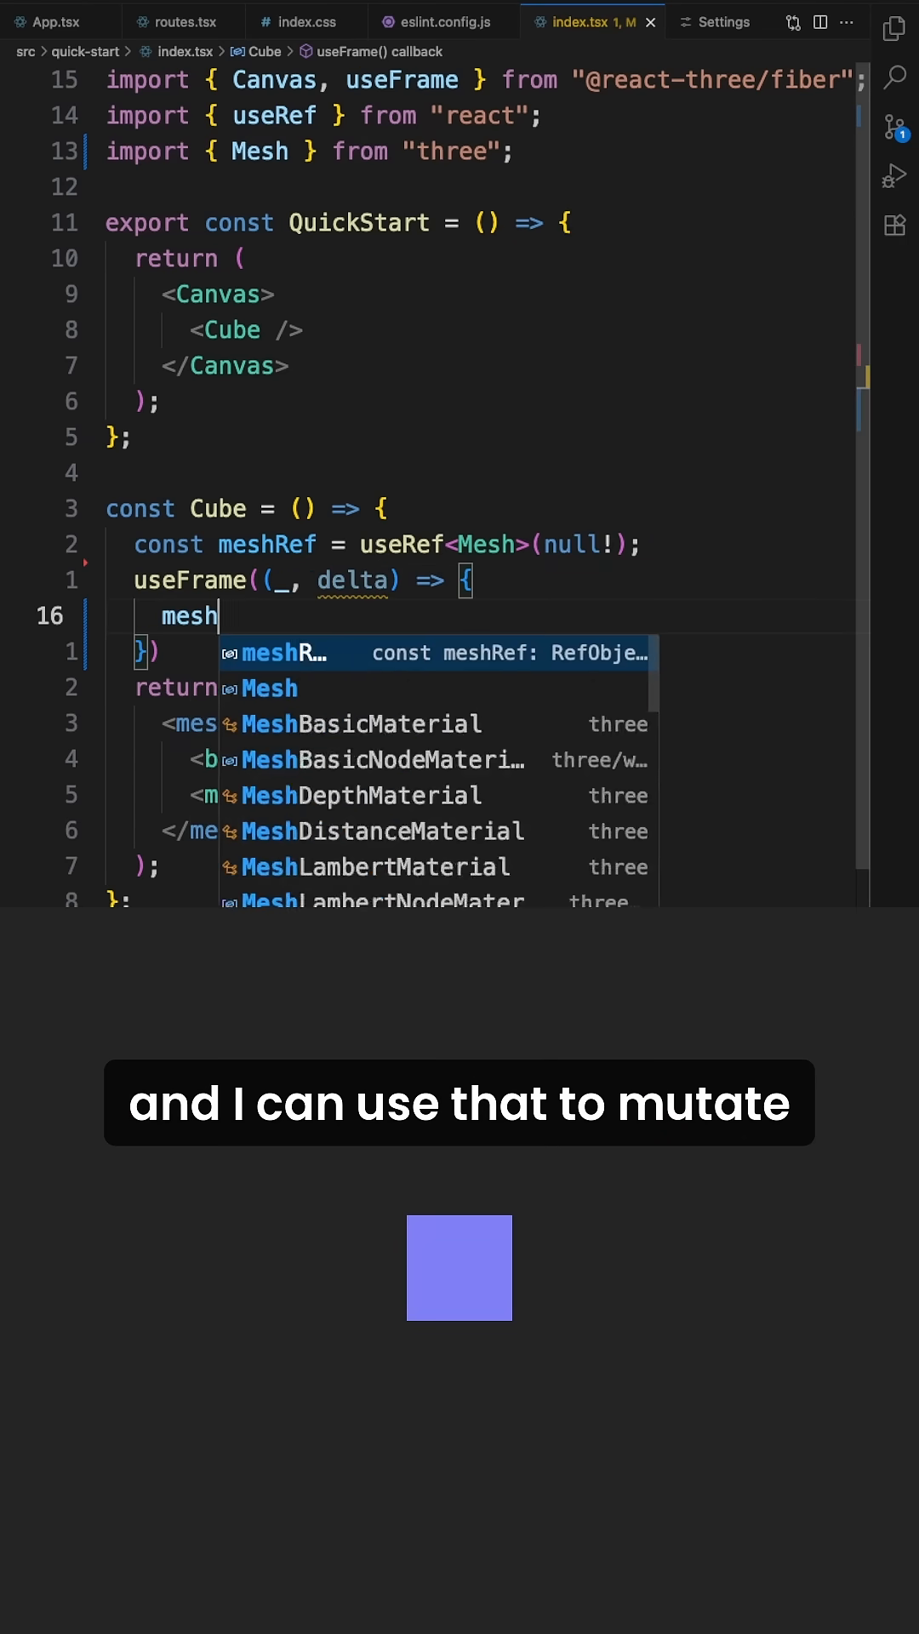
type("Ref.current.")
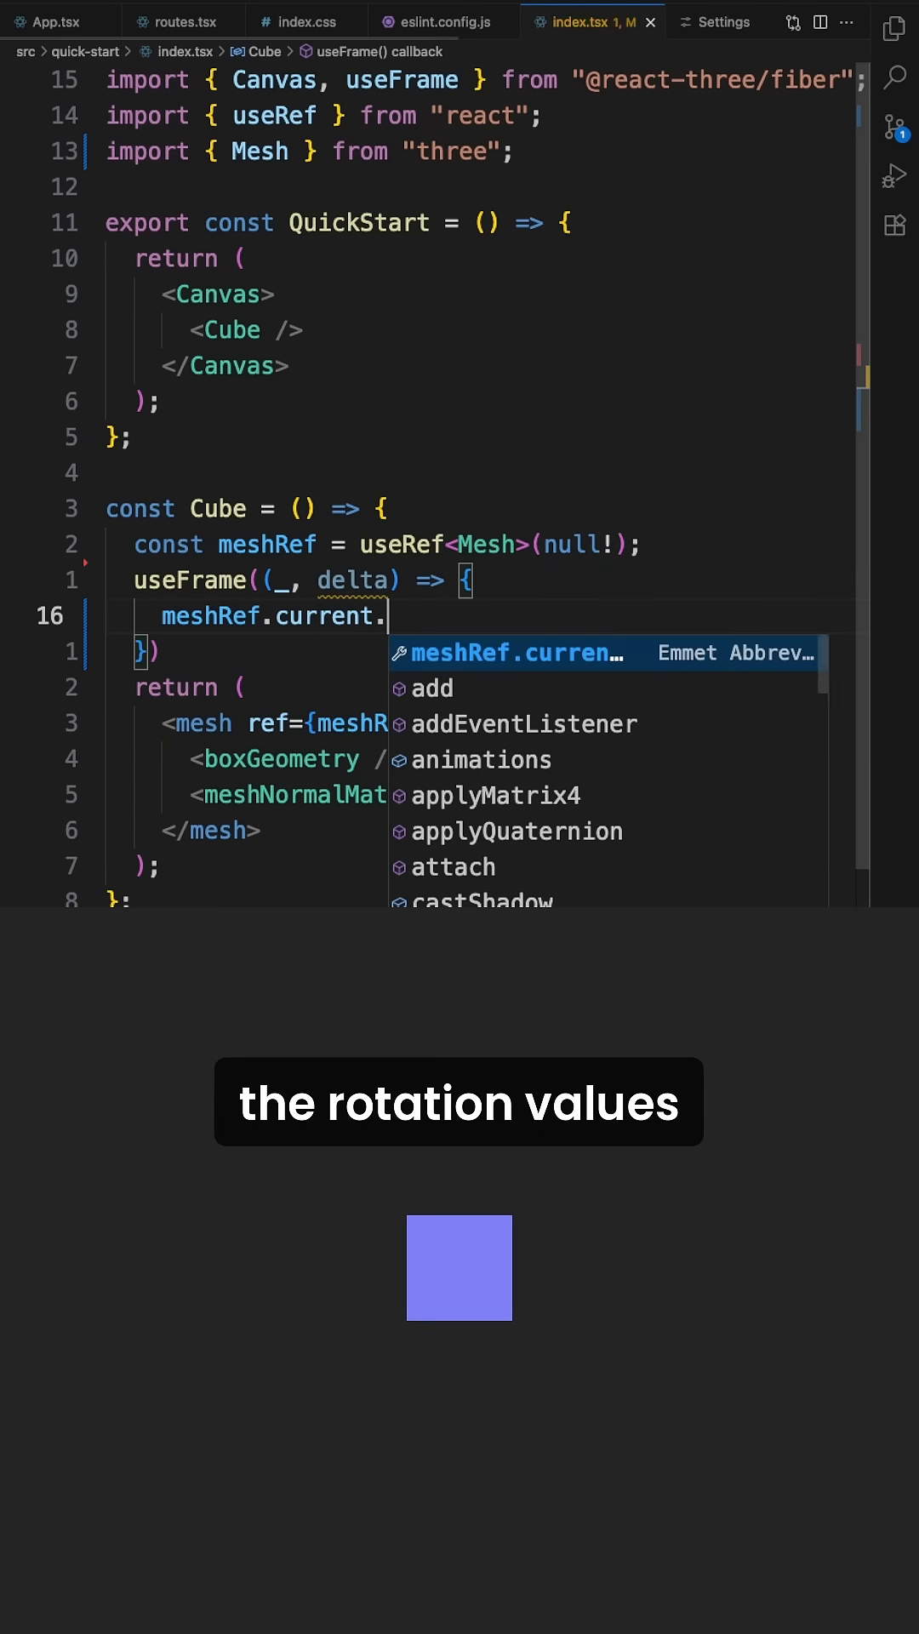
type("rotation.x")
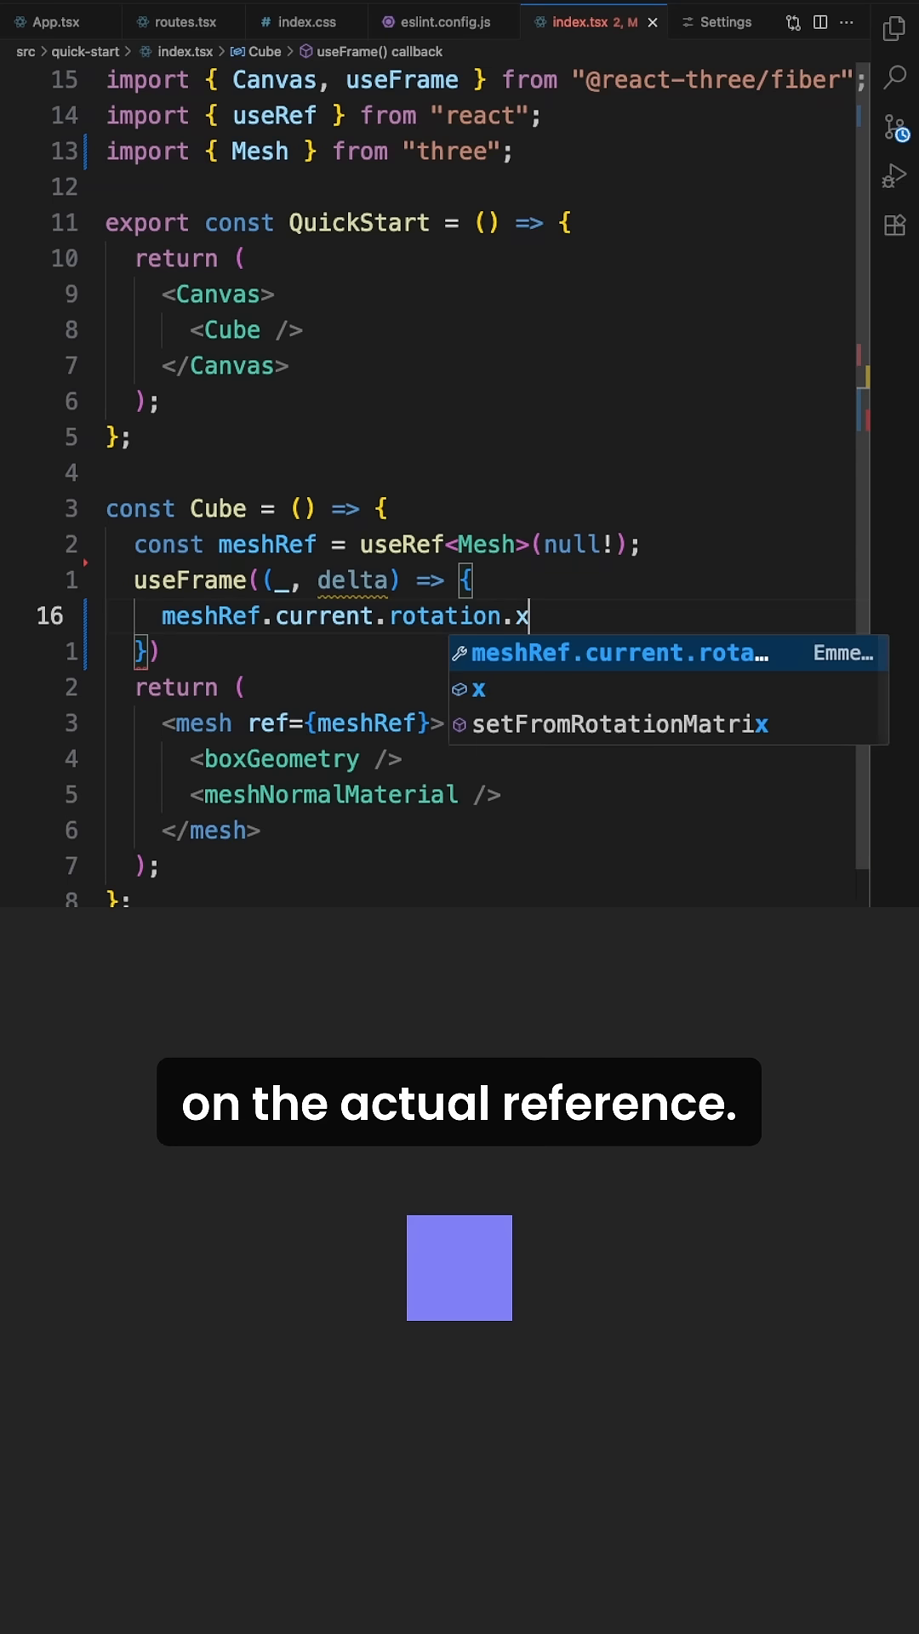
type("+=")
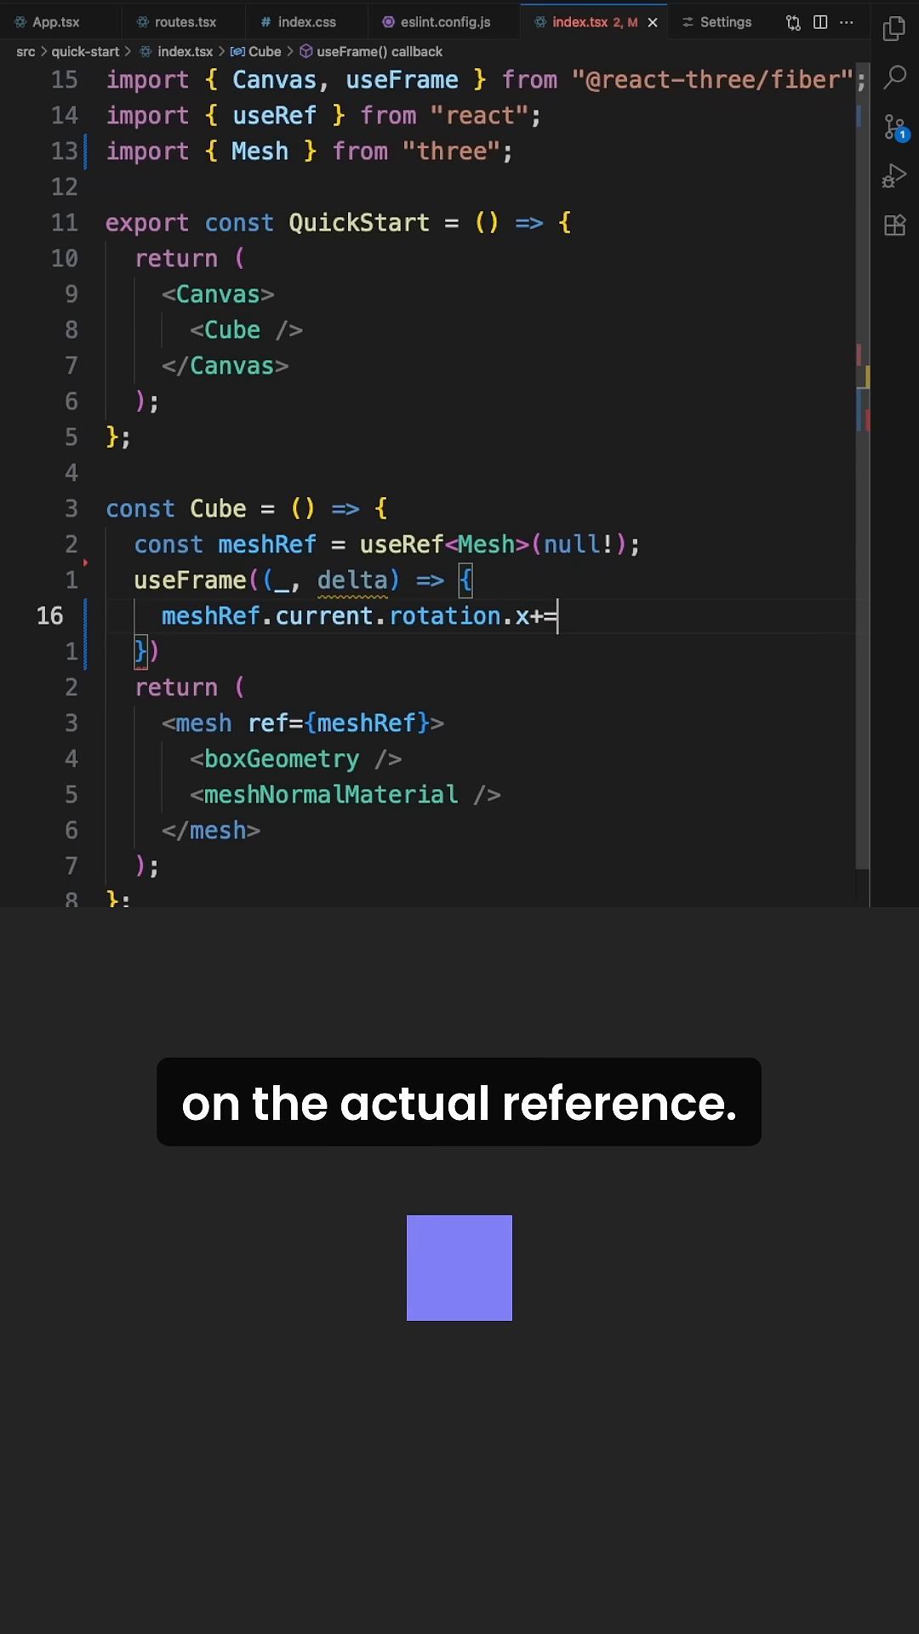
type("delta")
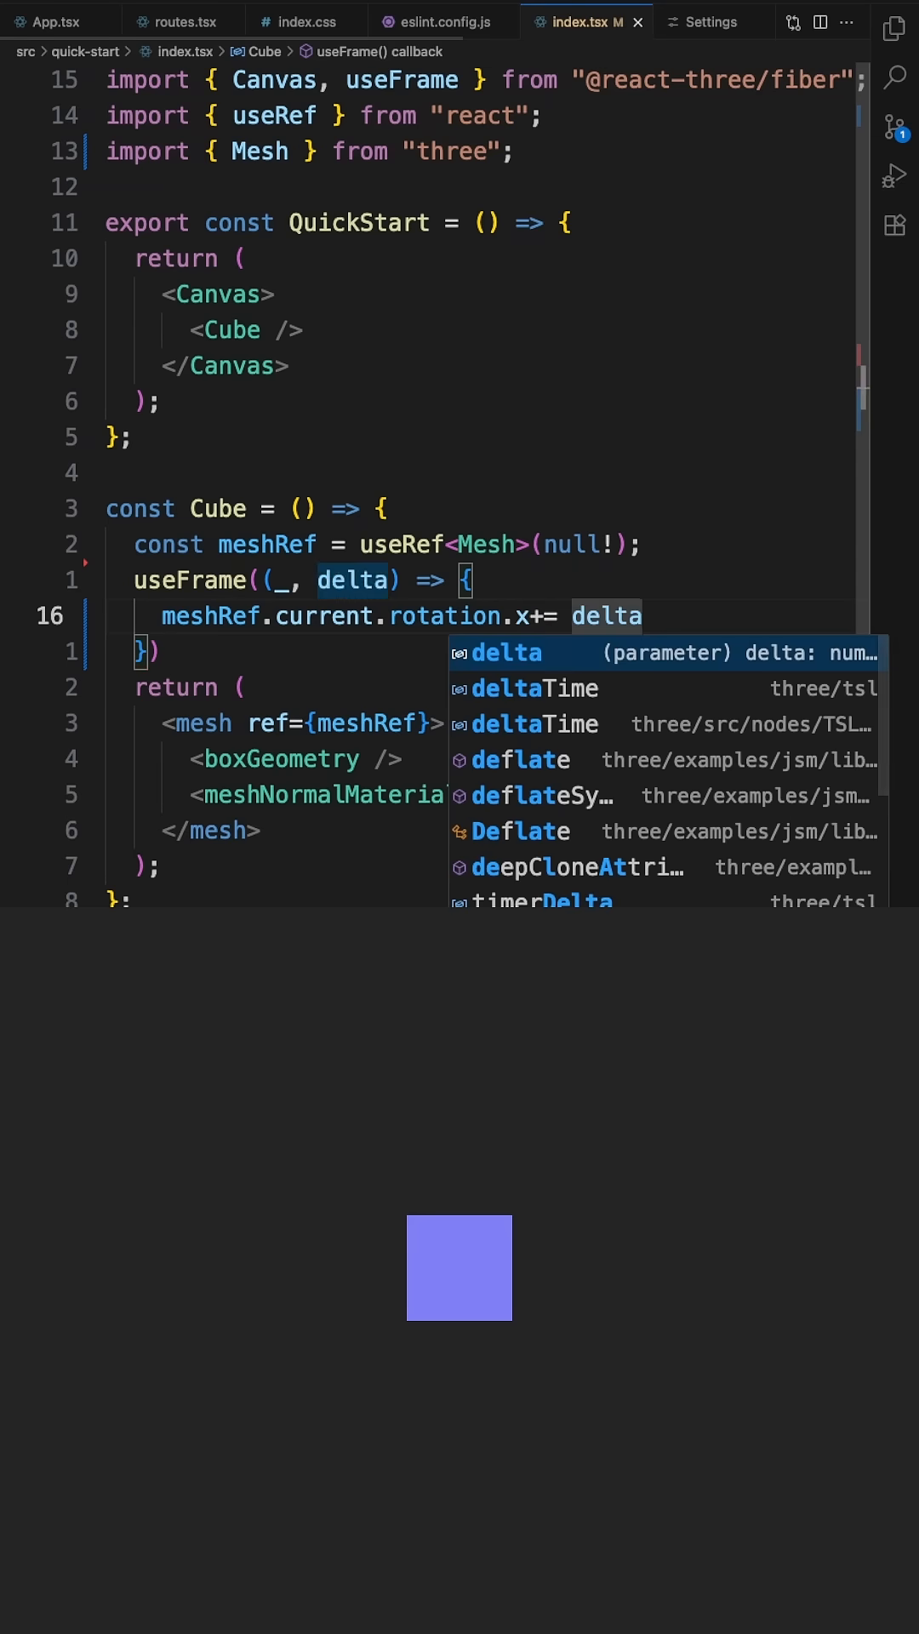